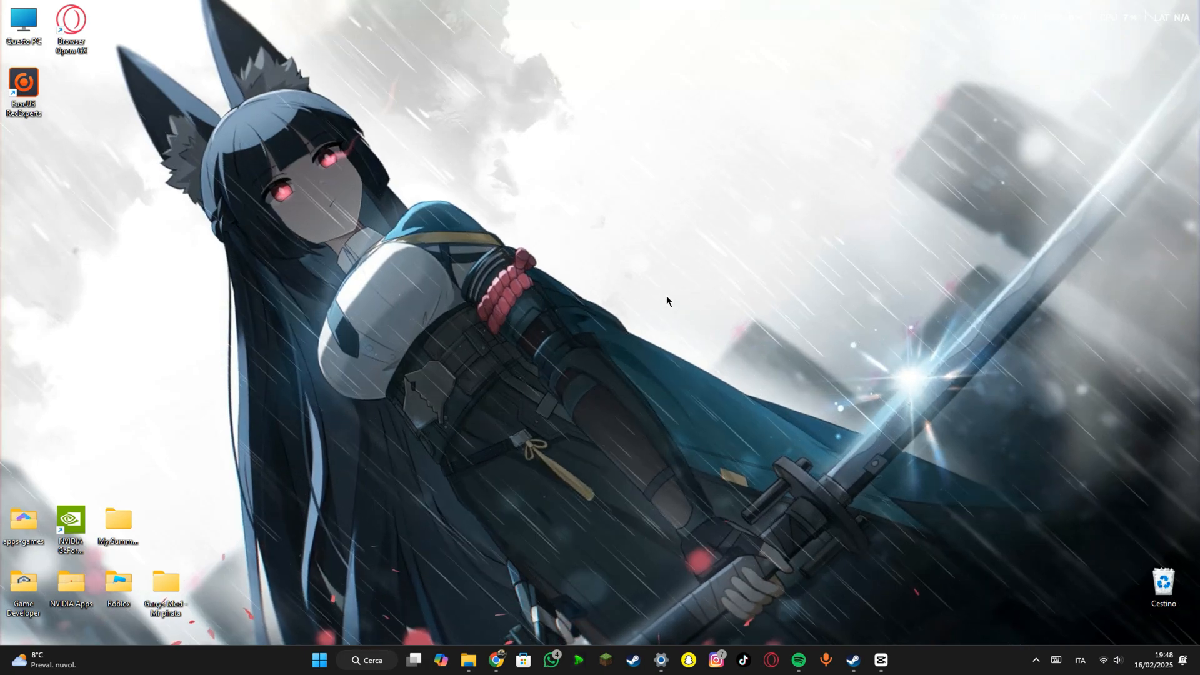
mouse_move(692, 126)
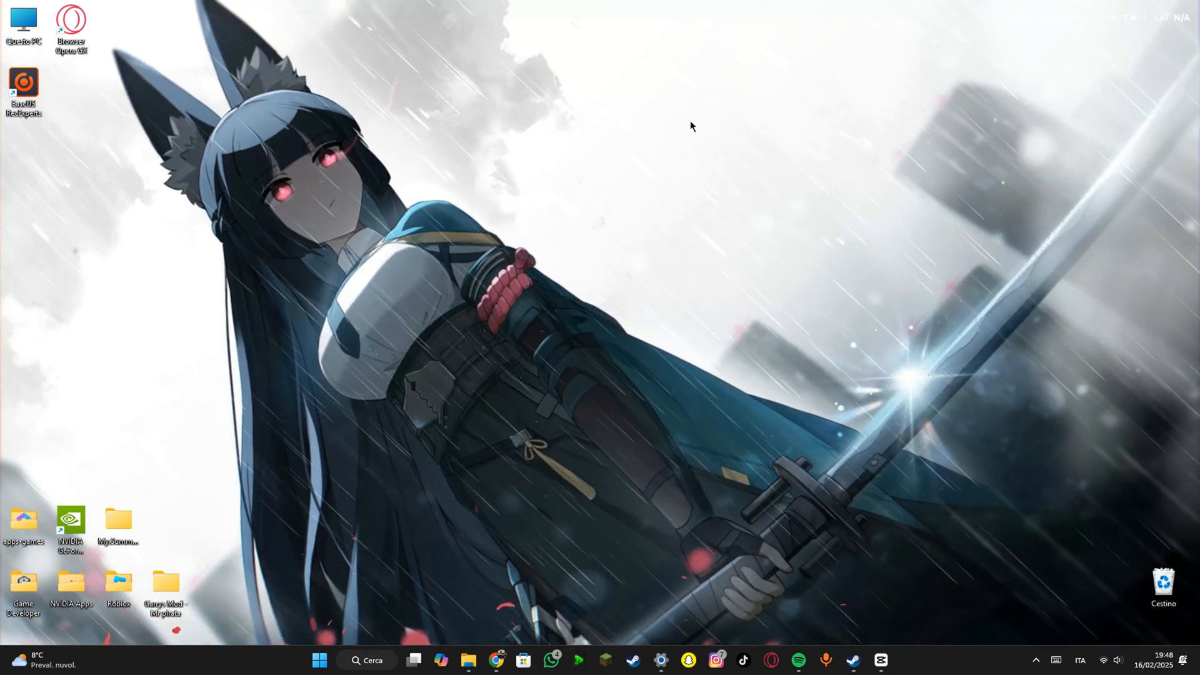
mouse_move(775, 269)
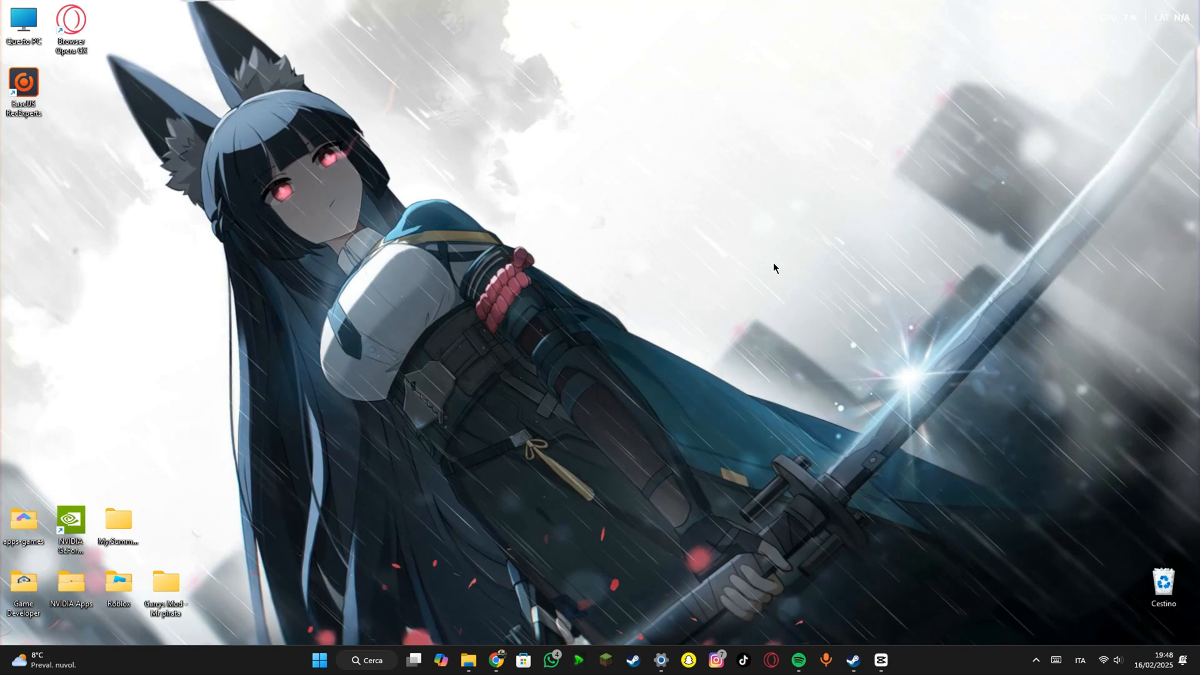
mouse_move(180, 296)
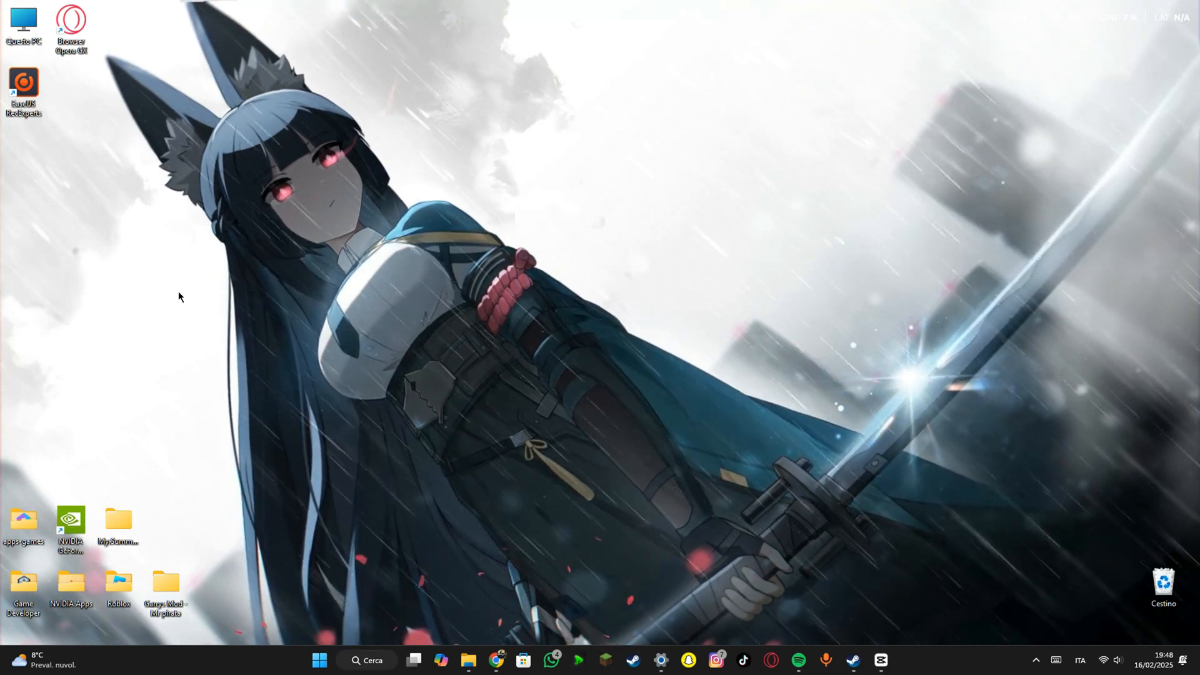
mouse_move(610, 229)
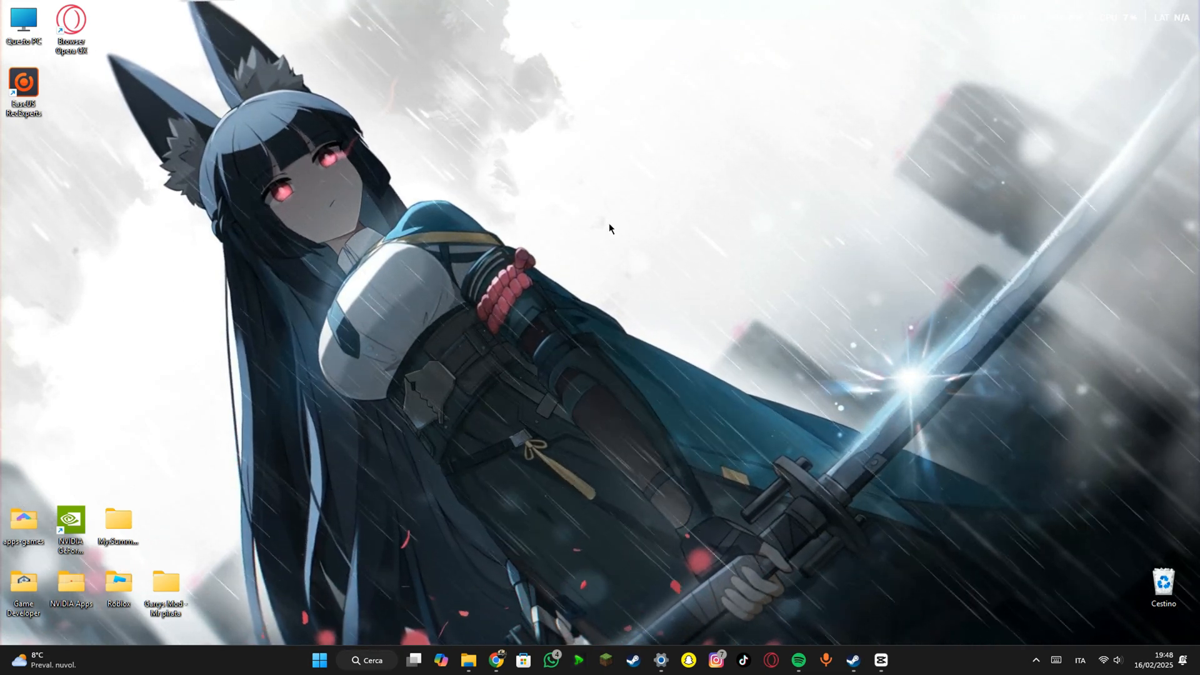
mouse_move(776, 246)
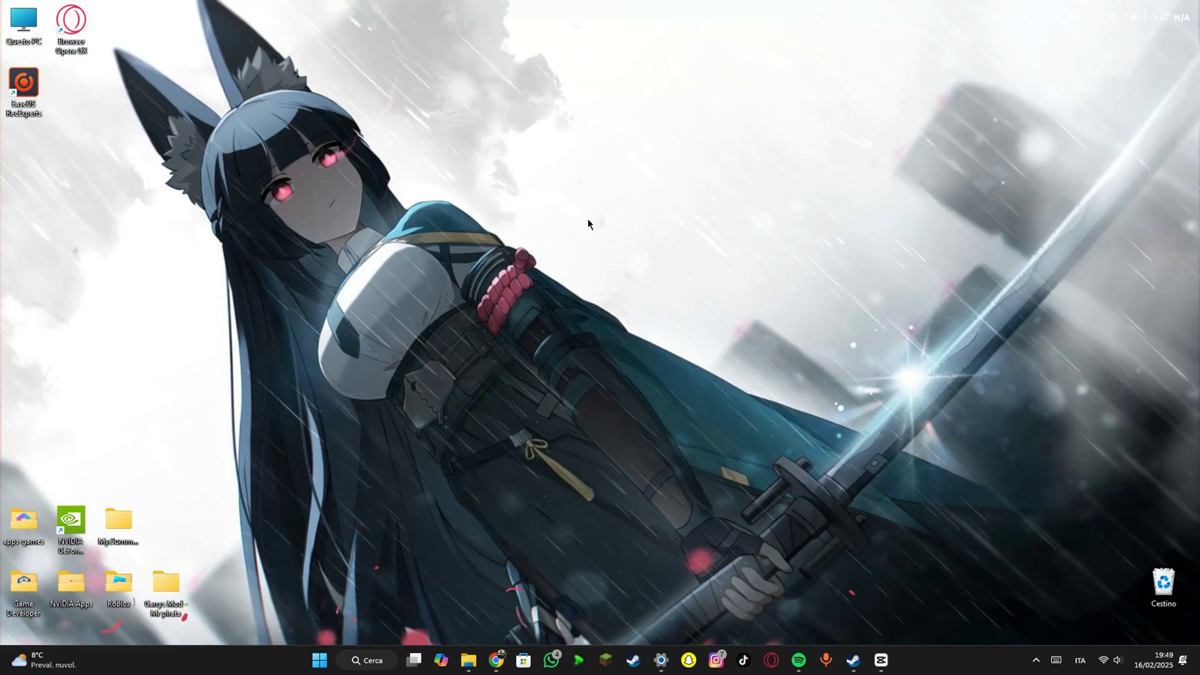
mouse_move(777, 268)
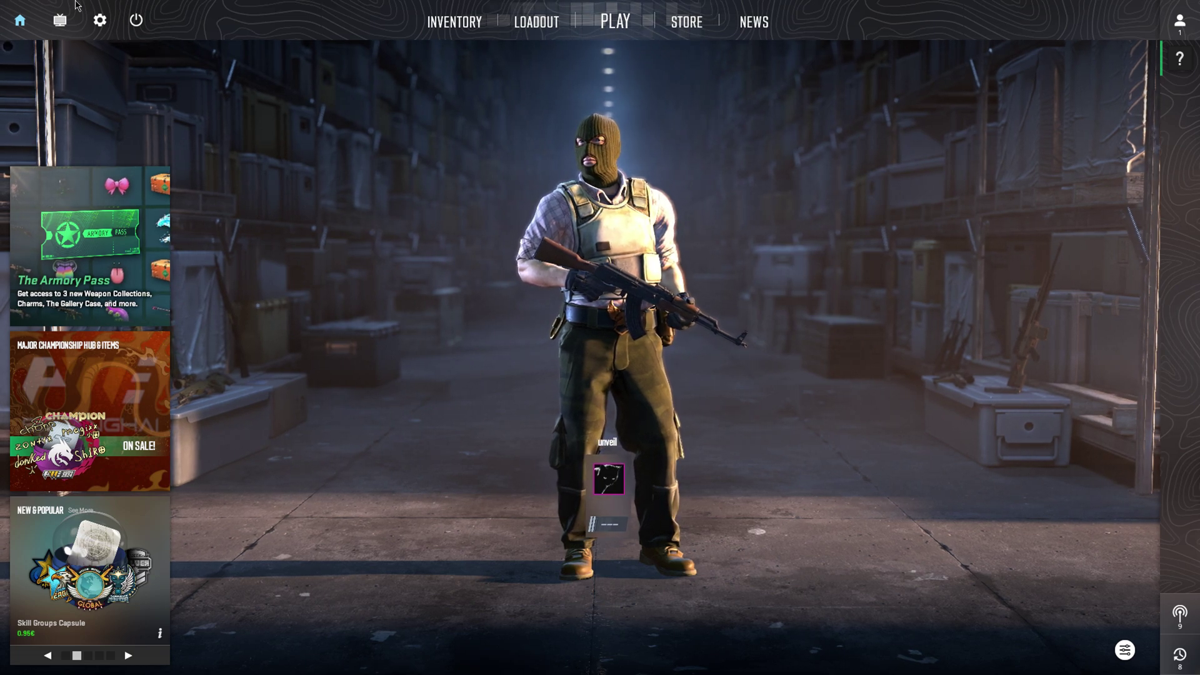
- Open the Game tab of Counter-Strike 2's Settings menu
click(100, 20)
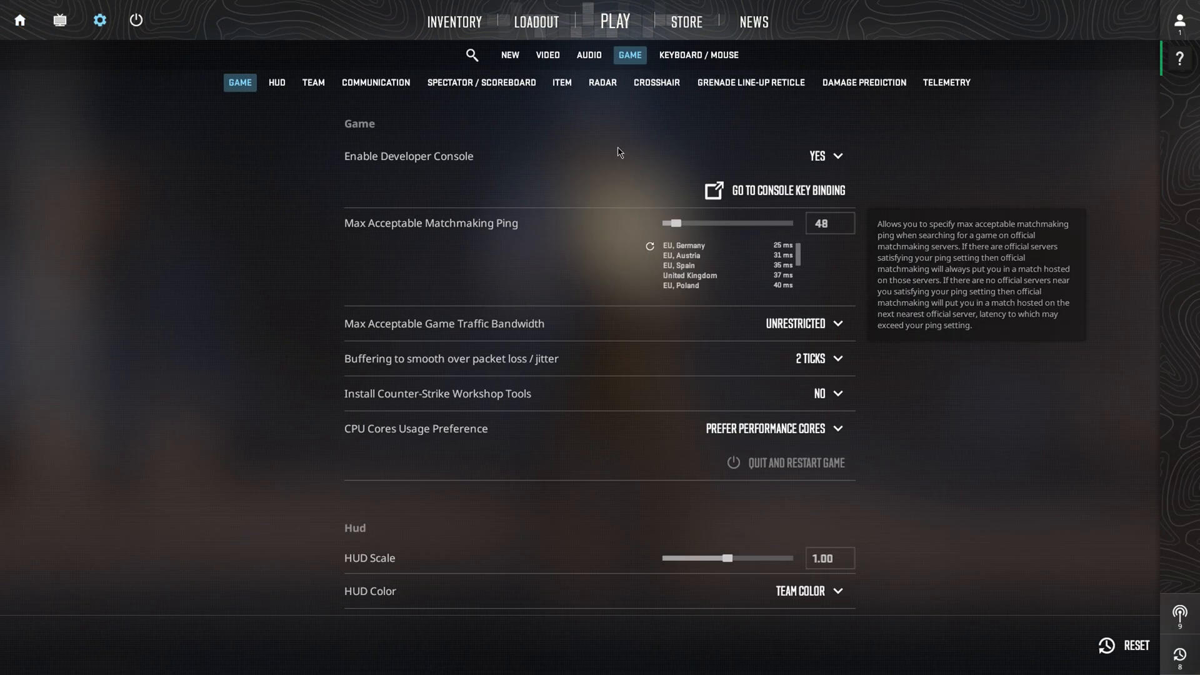
mouse_move(245, 95)
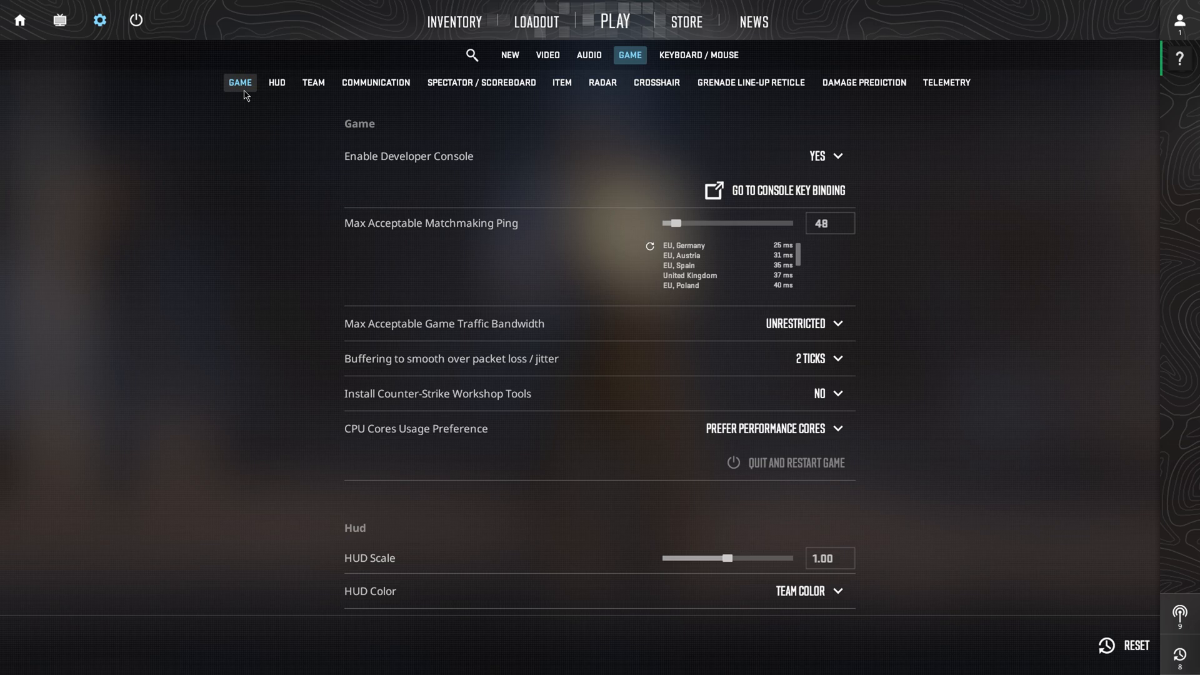
mouse_move(356, 327)
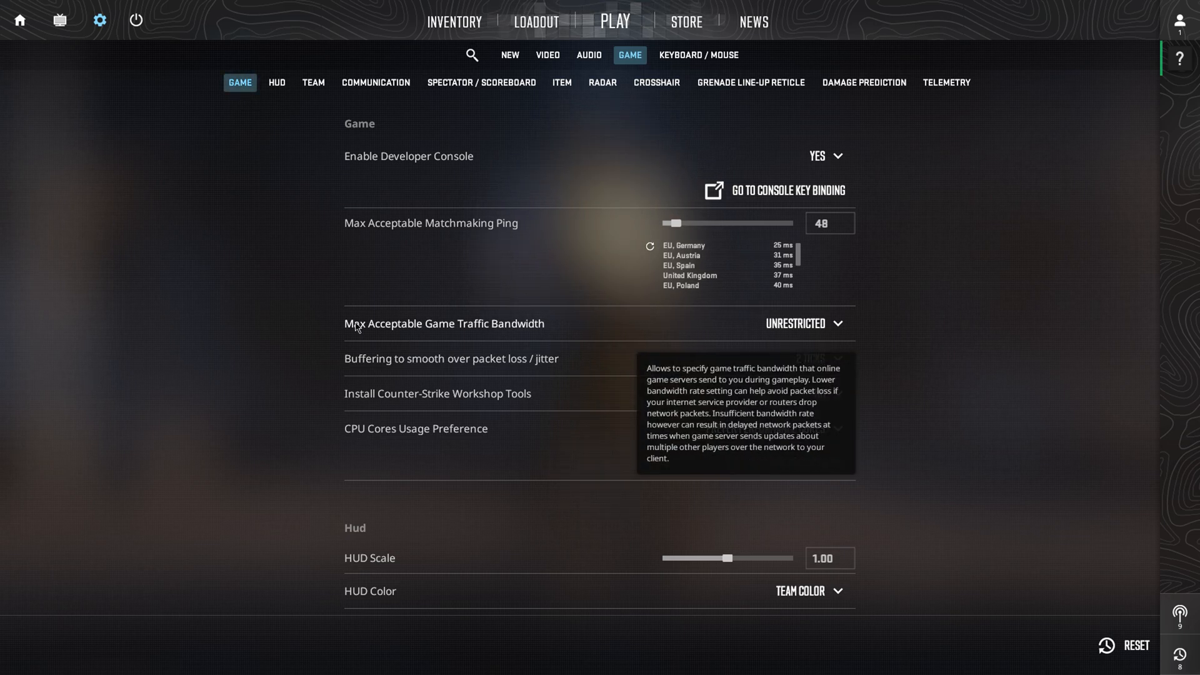
mouse_move(352, 334)
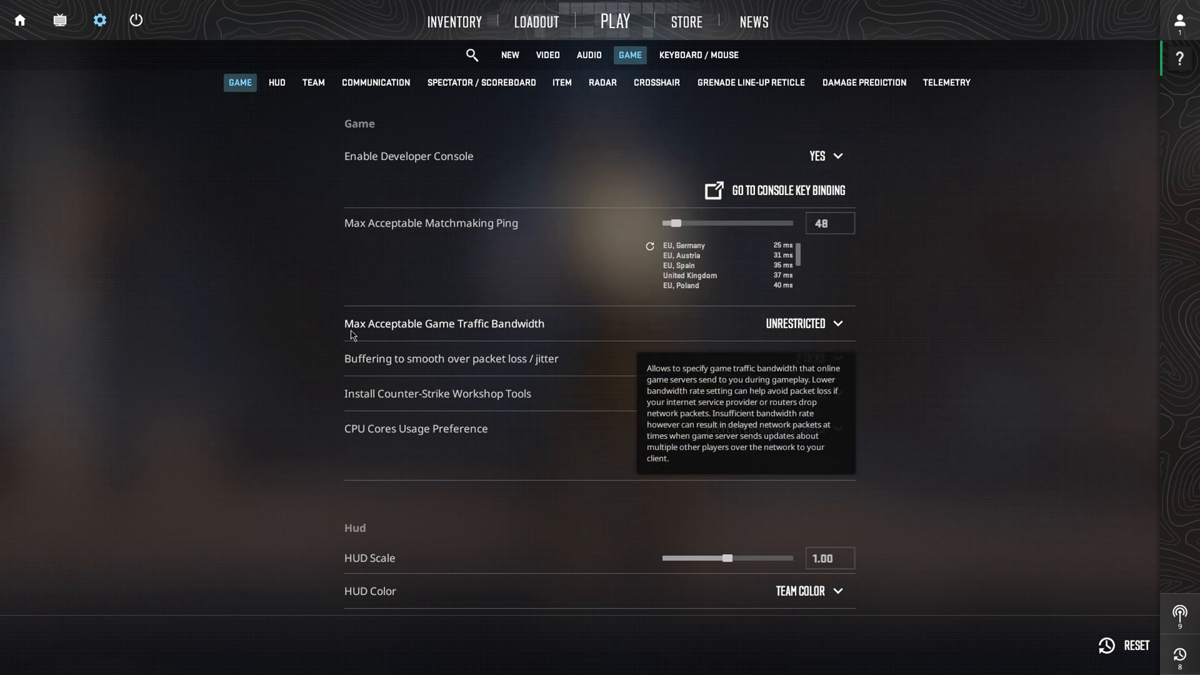
mouse_move(781, 320)
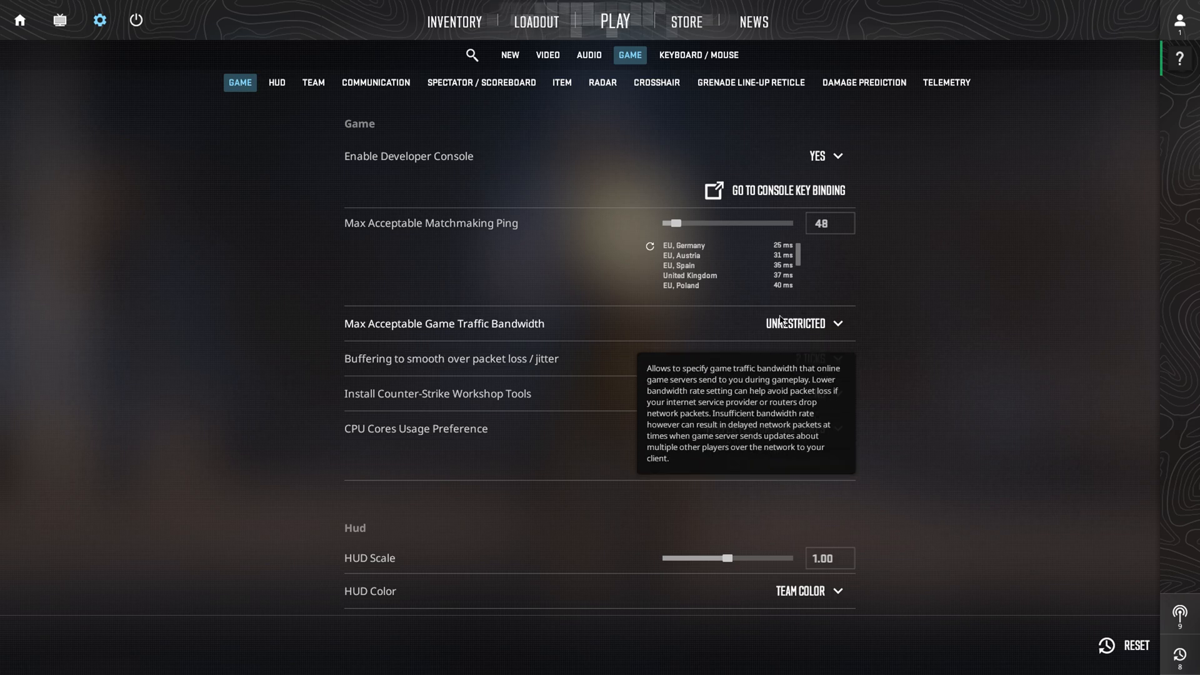
mouse_move(815, 517)
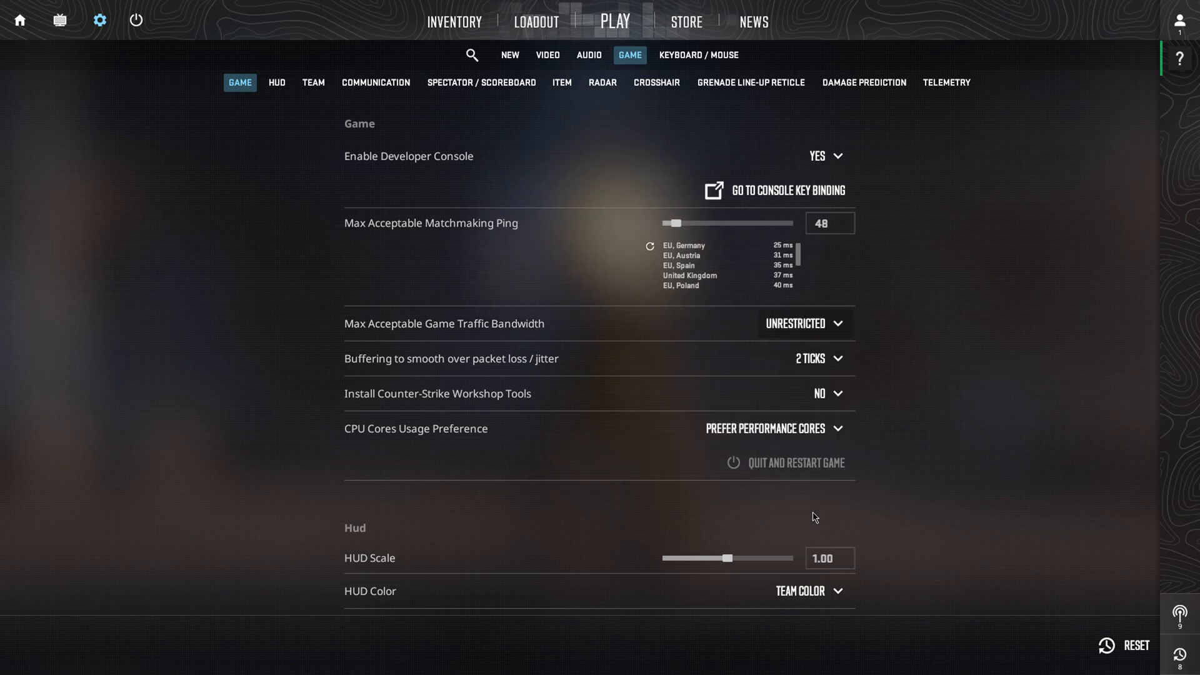
mouse_move(348, 372)
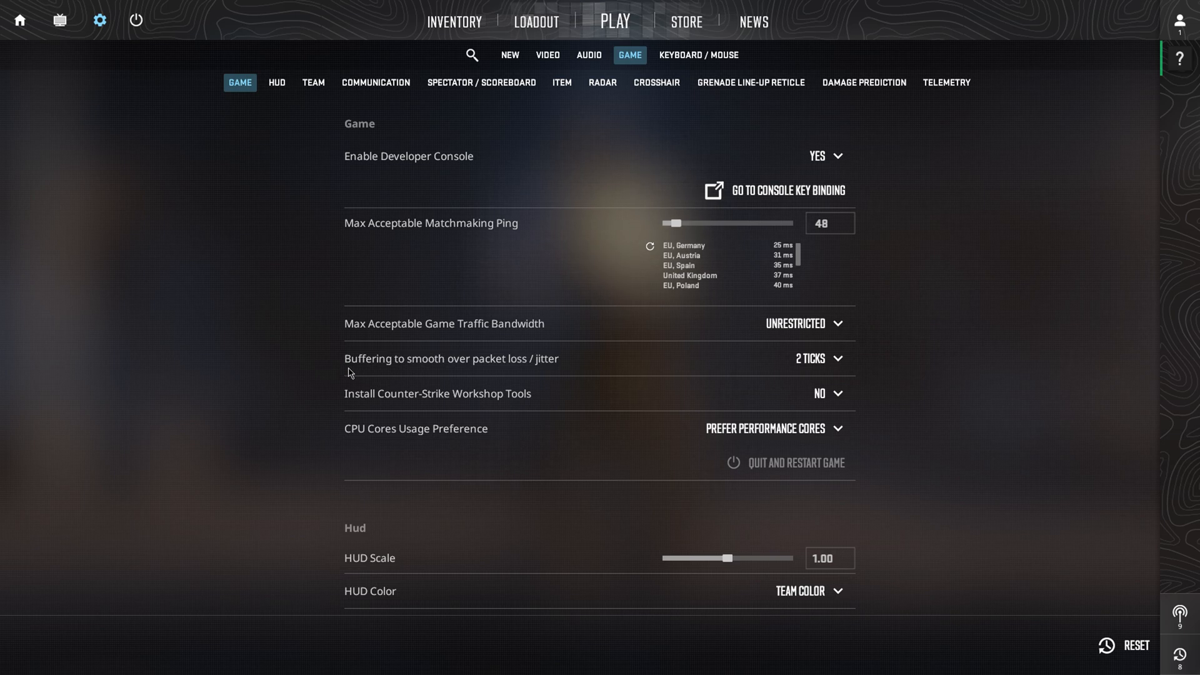
mouse_move(493, 365)
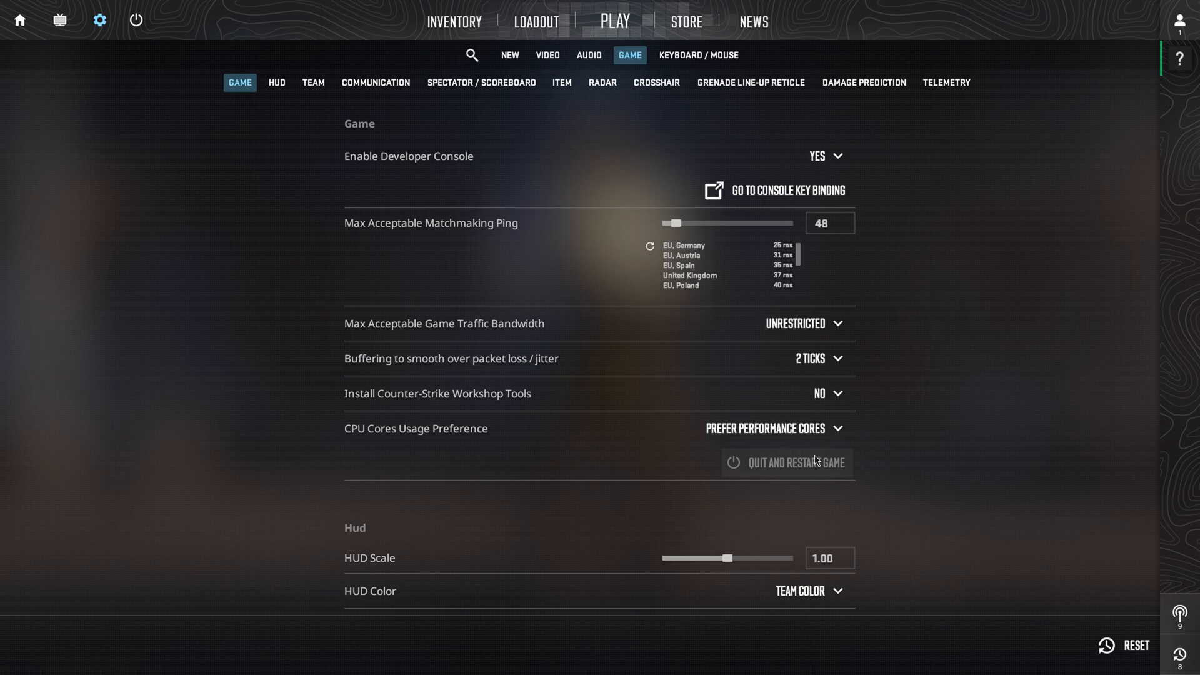
mouse_move(1019, 303)
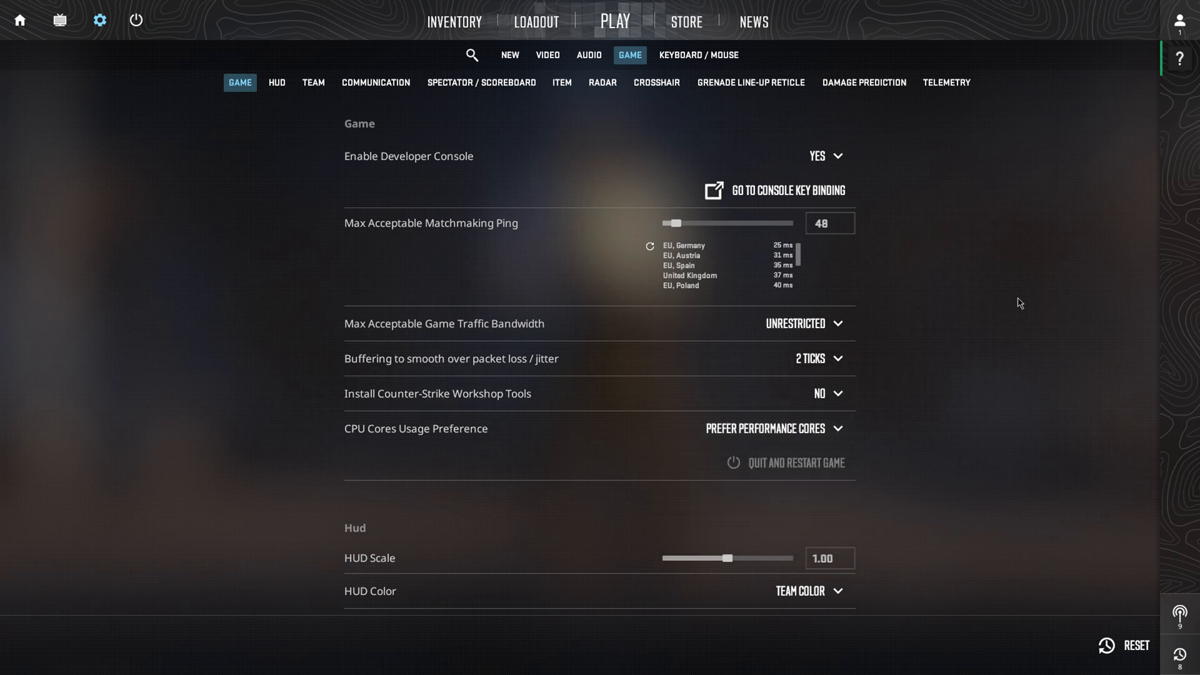
mouse_move(1057, 330)
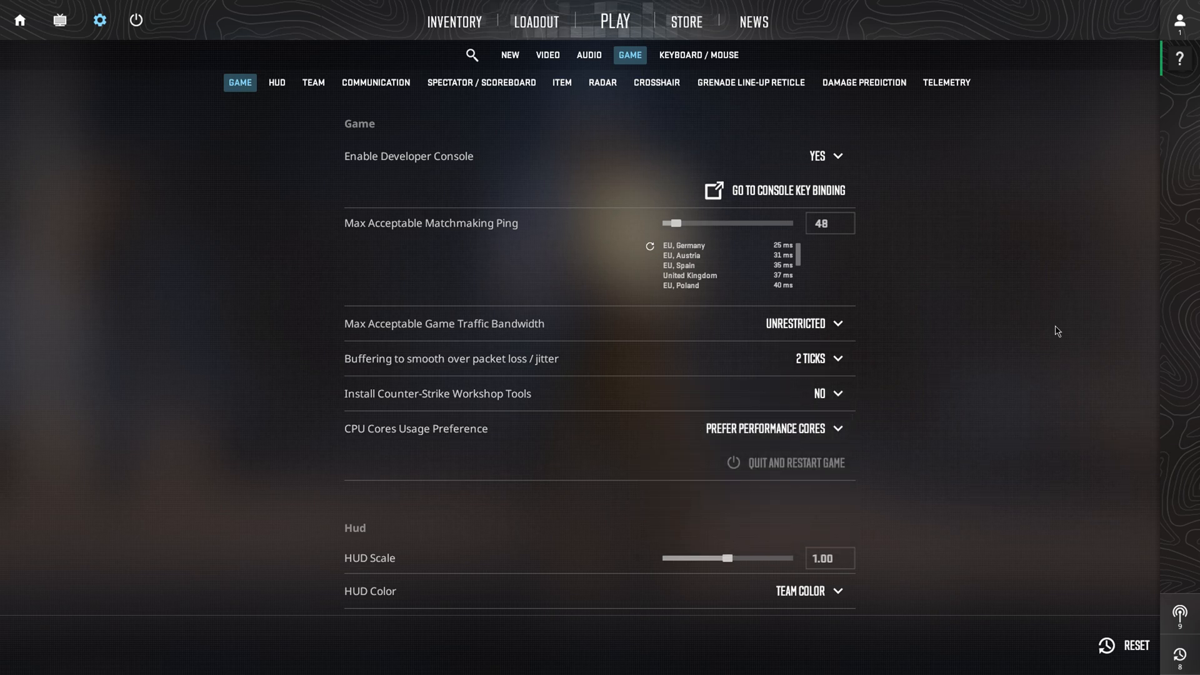